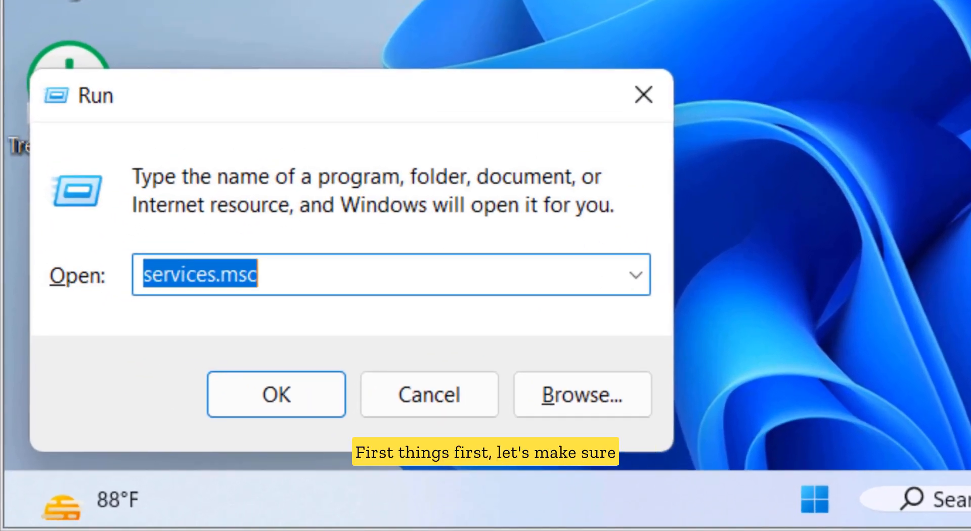
# Launch services.msc from Run and start the Peer Networking Grouping service.
pyautogui.click(275, 395)
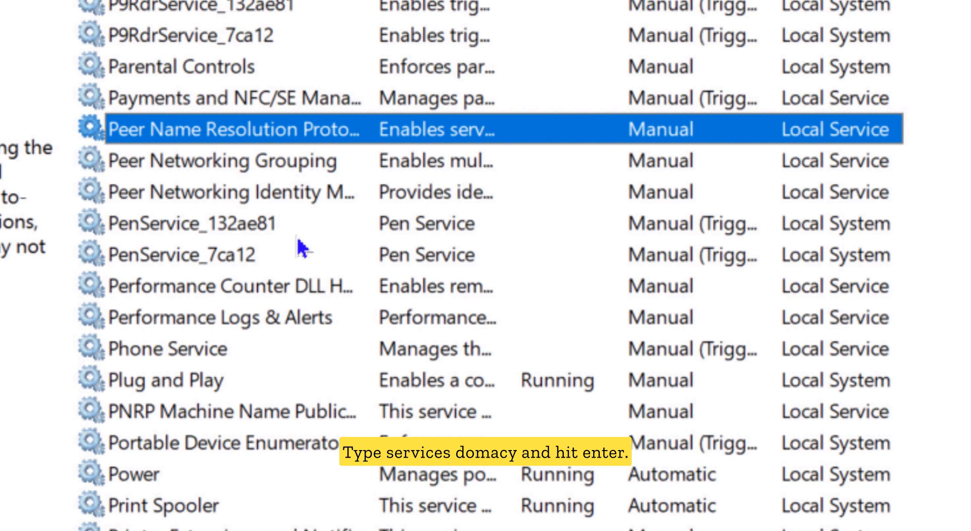
pyautogui.moveTo(297, 180)
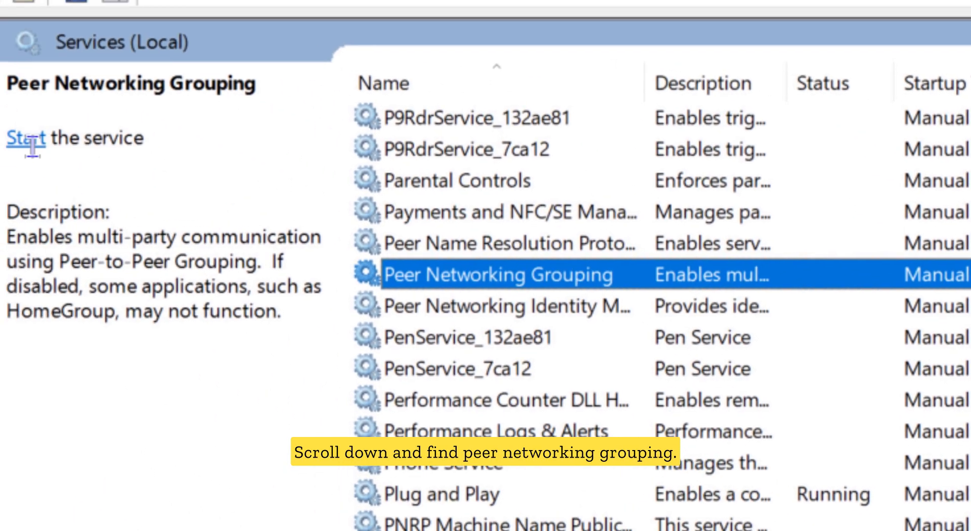
pyautogui.click(23, 138)
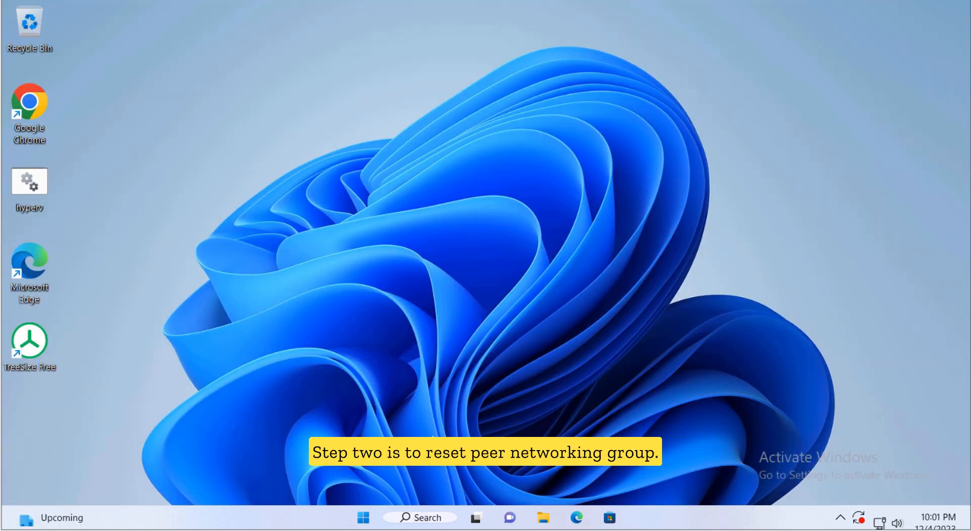
# Run 'netsh winsock reset' and an int ip reset in an administrator Command Prompt.
pyautogui.write('cmd')
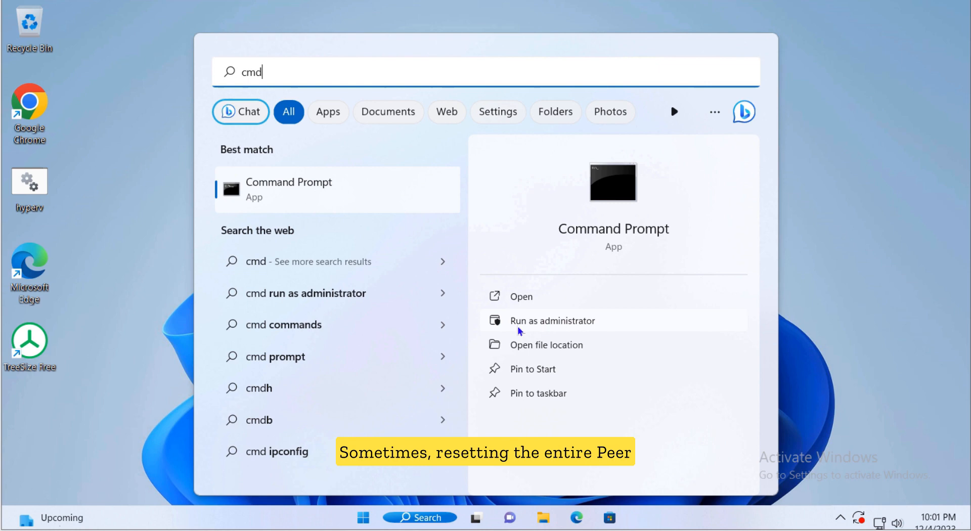
pyautogui.click(552, 320)
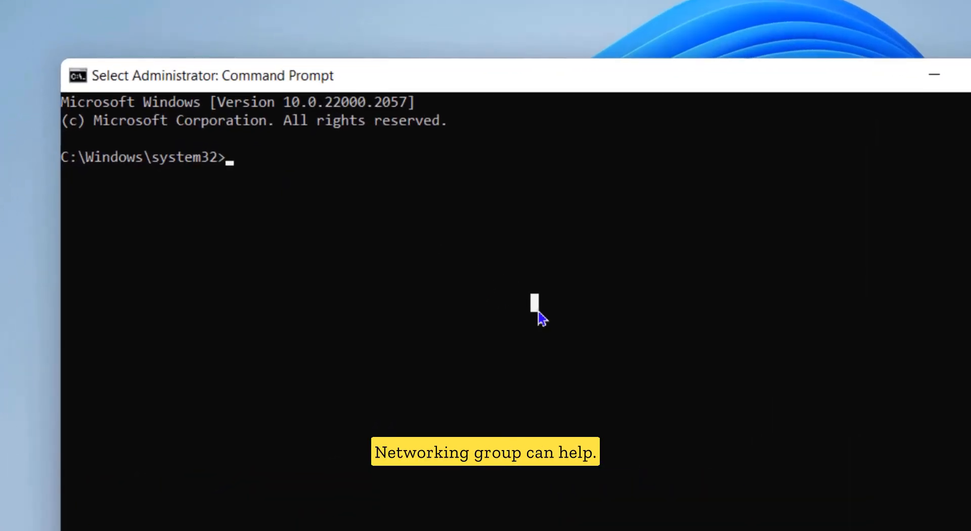
pyautogui.write('netsh winsock reset')
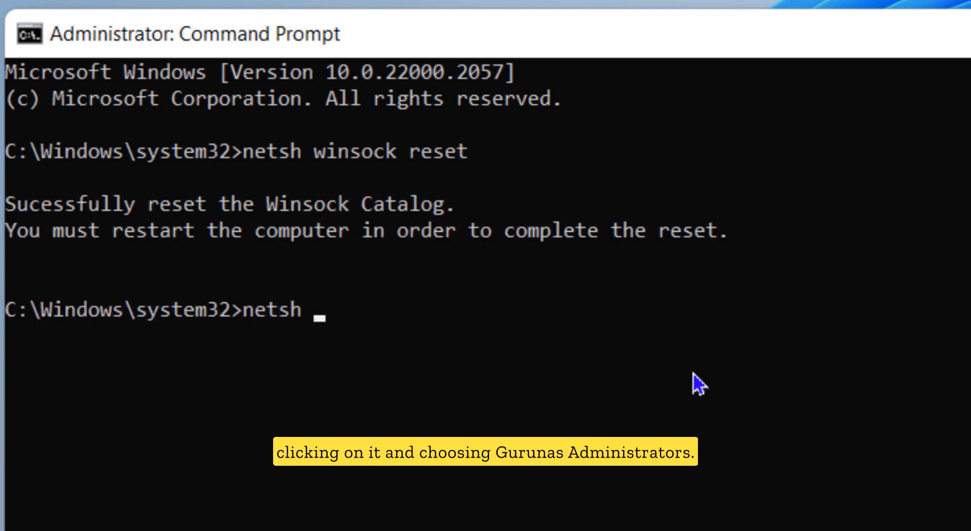
pyautogui.write('int ip rese')
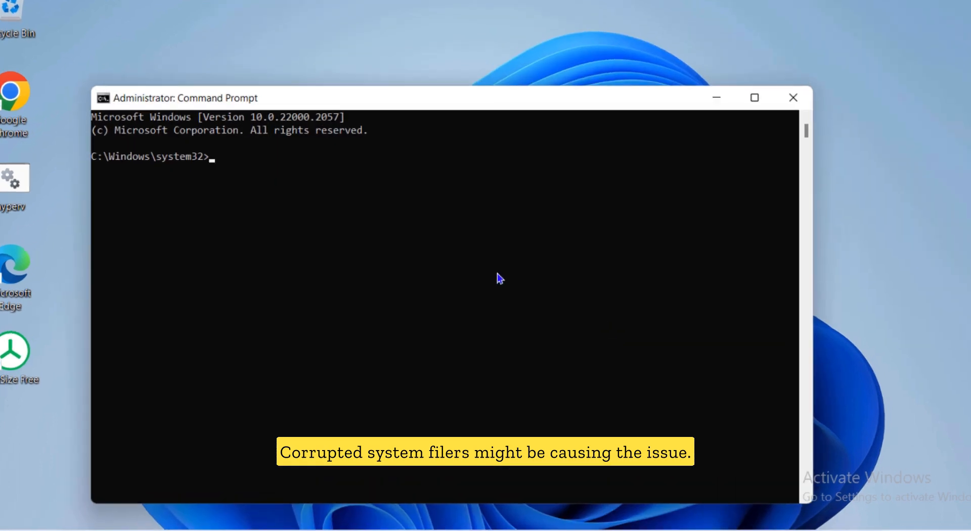
# Run 'sfc /scannow', note the repair pending reboot, and close Command Prompt.
pyautogui.write('sfc /scannow')
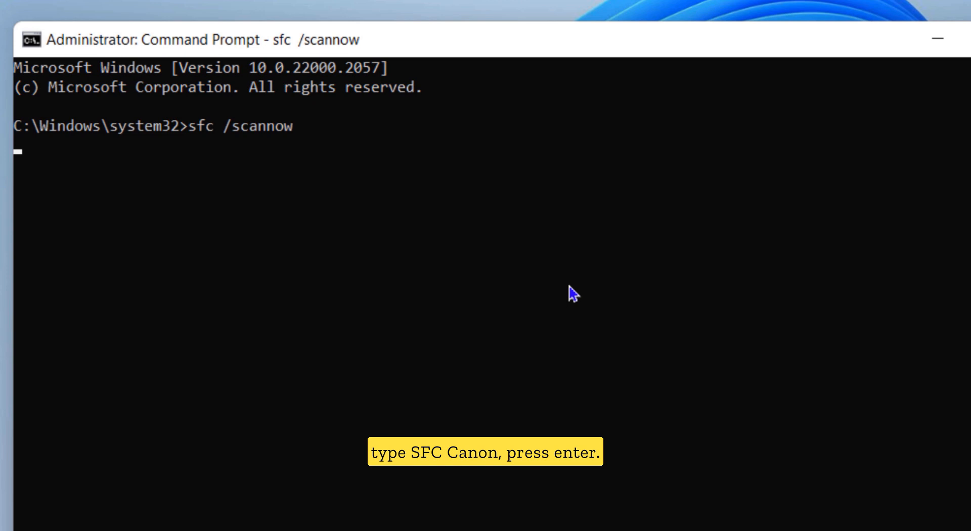
pyautogui.press('enter')
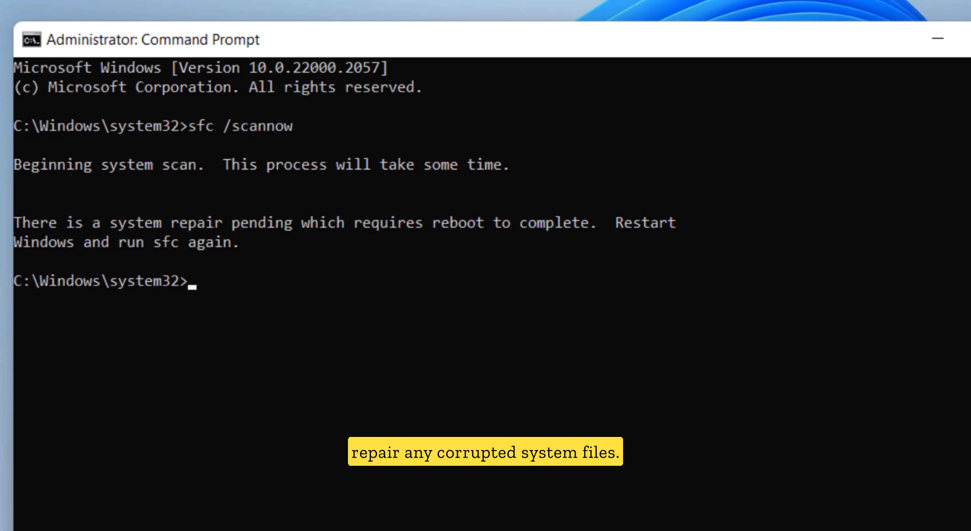
pyautogui.click(937, 38)
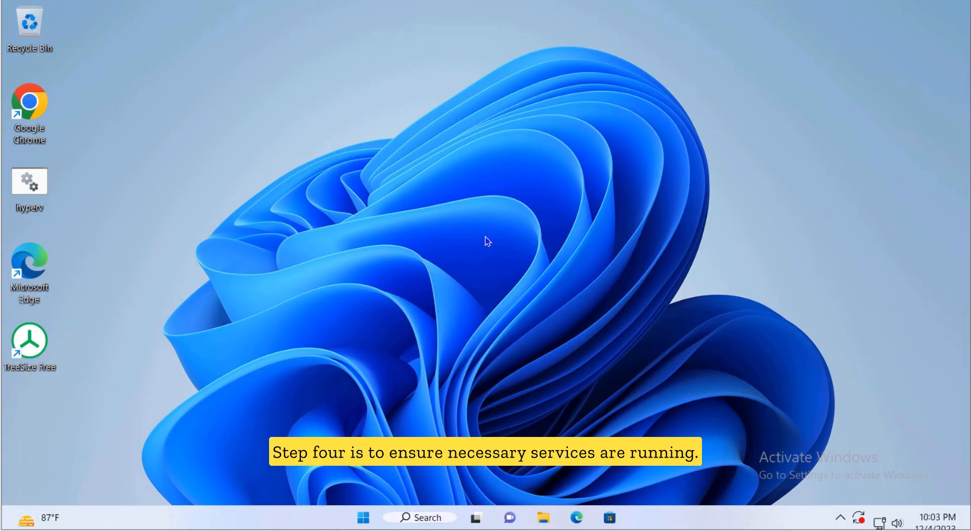
# Reopen services.msc and confirm Peer Networking Grouping shows Running.
pyautogui.write('services.msc')
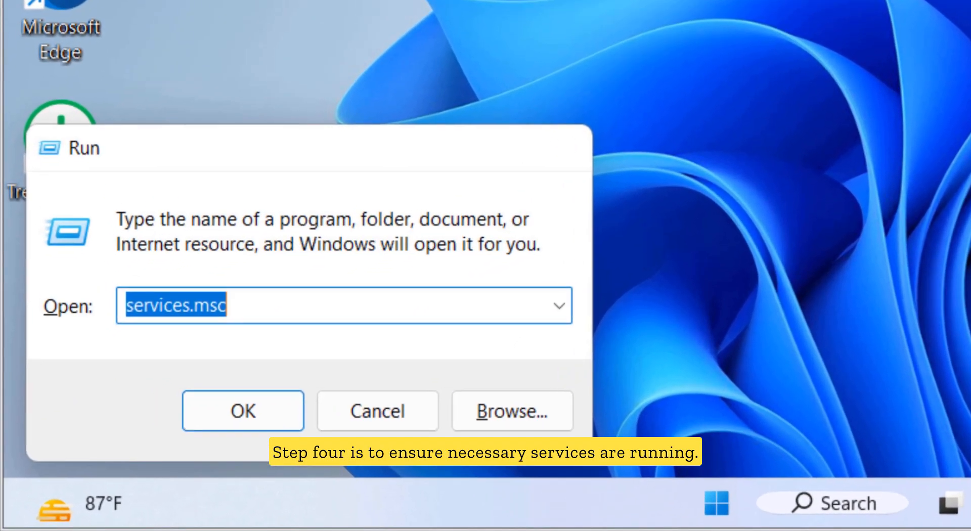
pyautogui.click(242, 411)
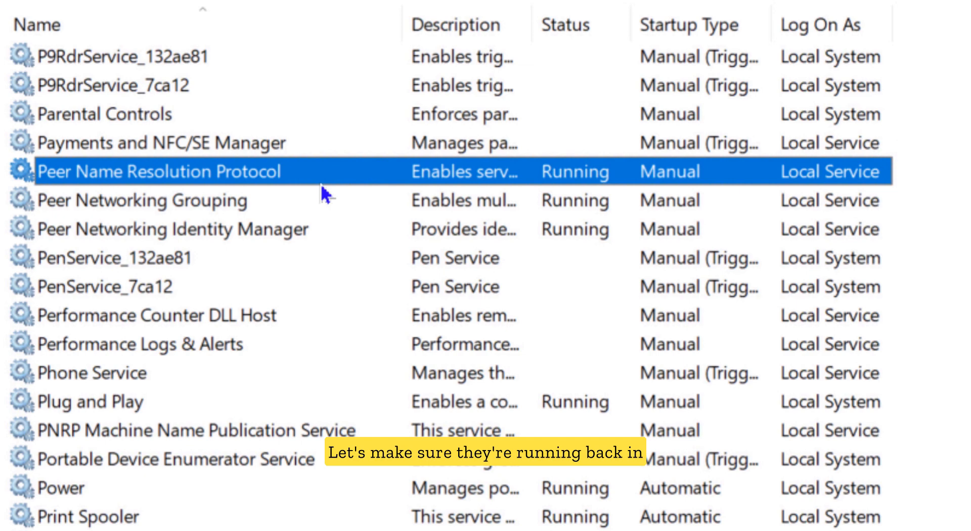
pyautogui.moveTo(210, 195)
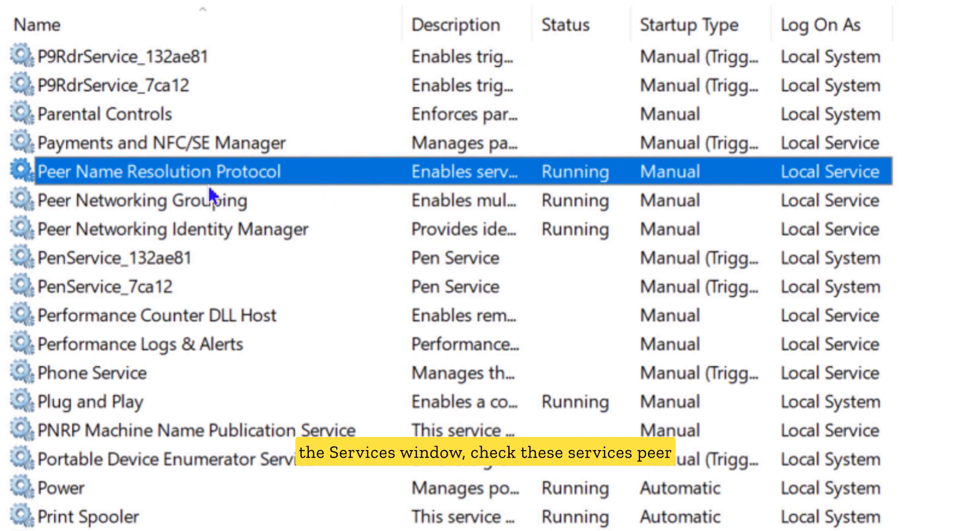
pyautogui.click(173, 229)
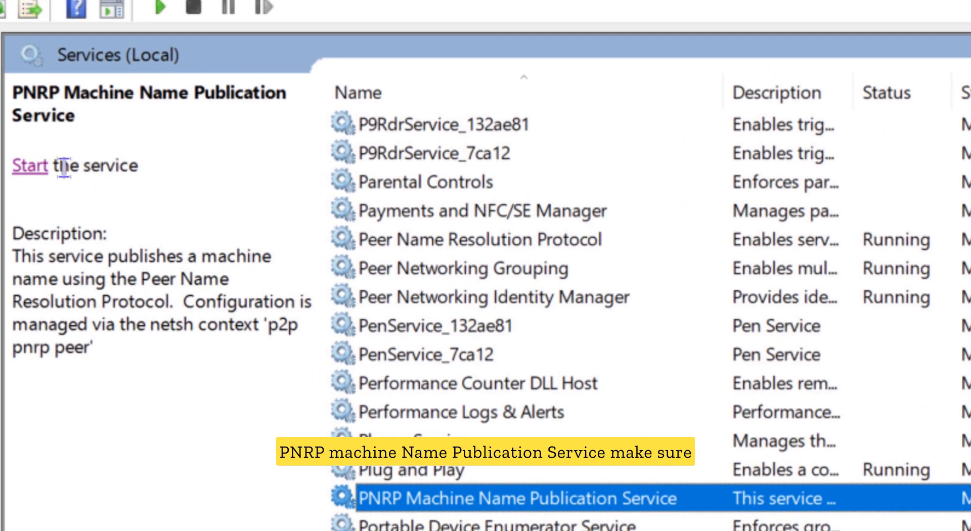
# Start the PNRP Machine Name Publication Service so it shows Running.
pyautogui.click(30, 165)
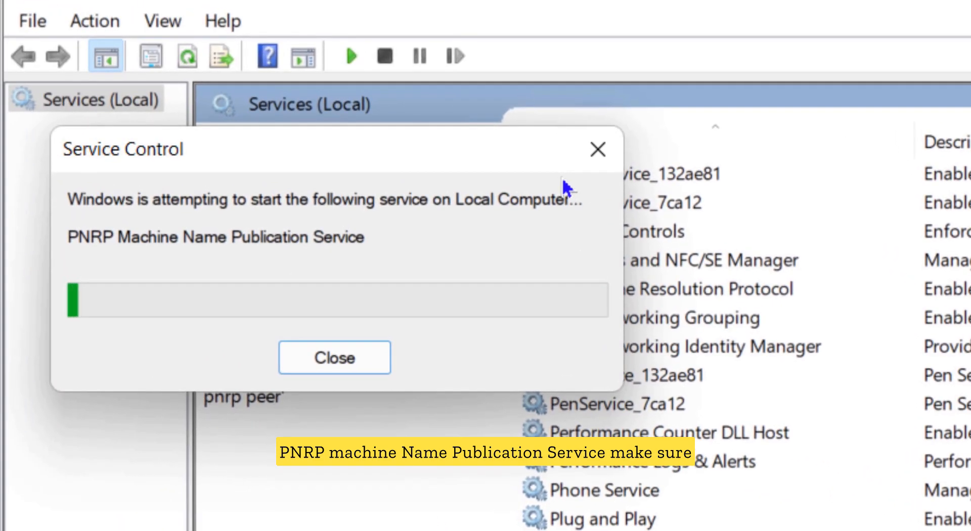
pyautogui.click(333, 357)
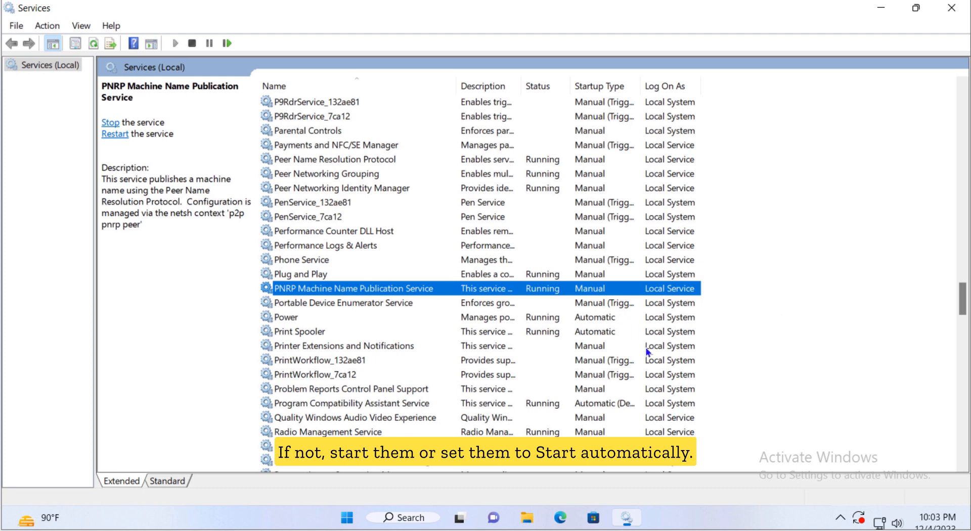
pyautogui.rightClick(364, 518)
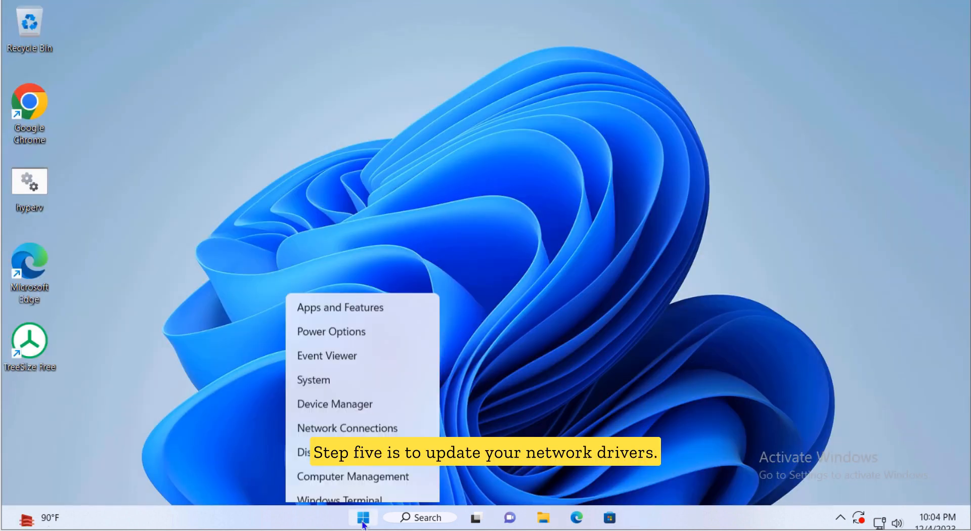
# Check Update driver for the Intel 82574L adapter in Device Manager; best driver already installed.
pyautogui.click(335, 404)
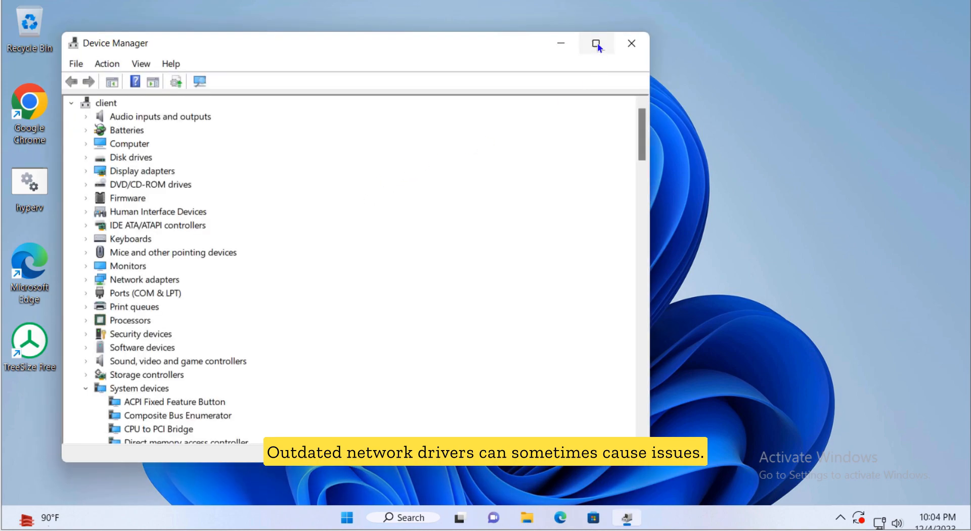
pyautogui.click(595, 44)
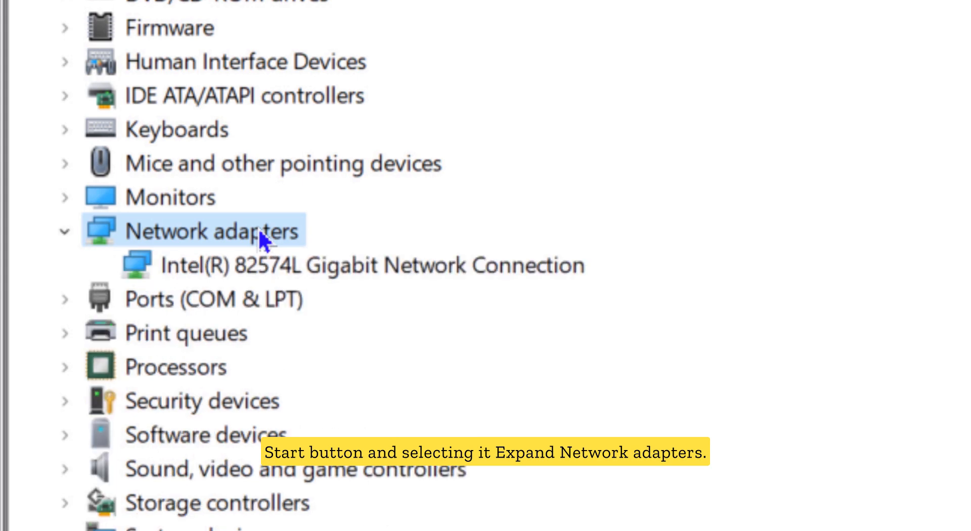
pyautogui.rightClick(351, 265)
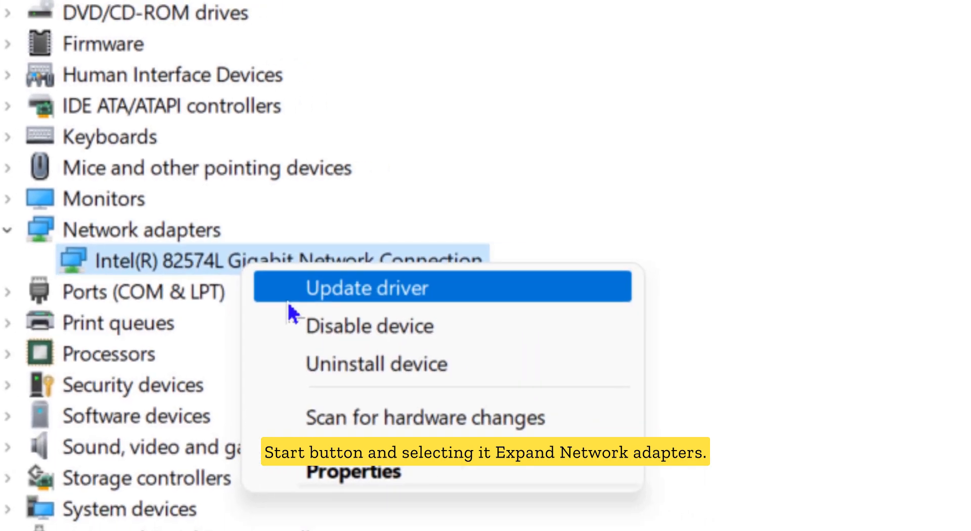
pyautogui.click(368, 287)
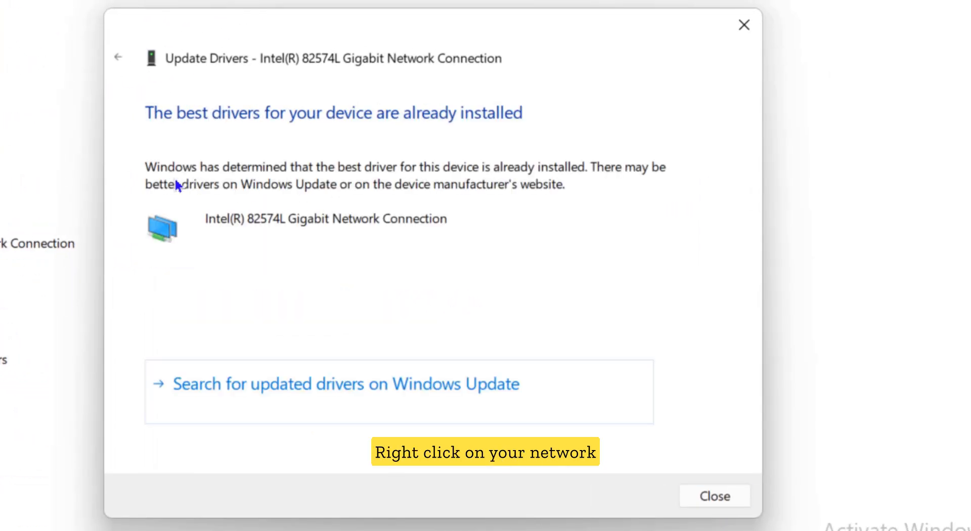
pyautogui.moveTo(714, 496)
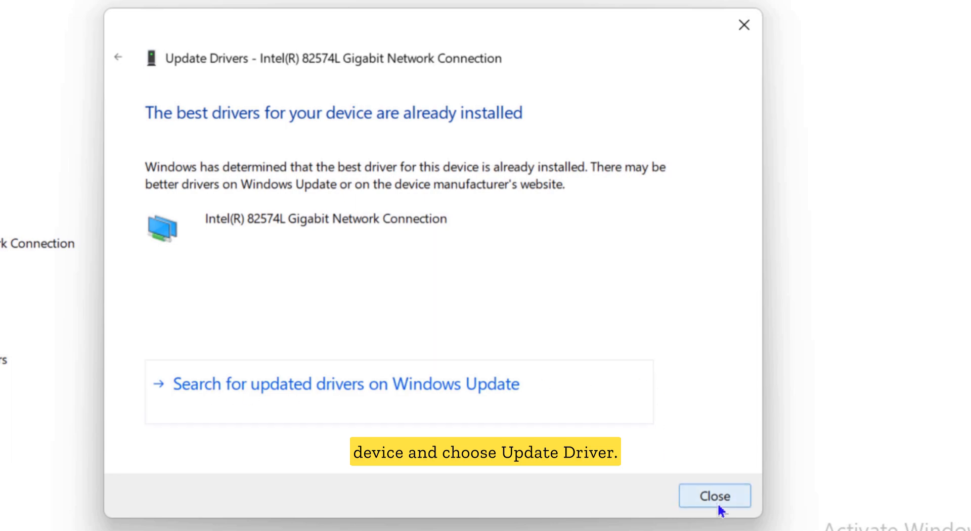
pyautogui.click(713, 496)
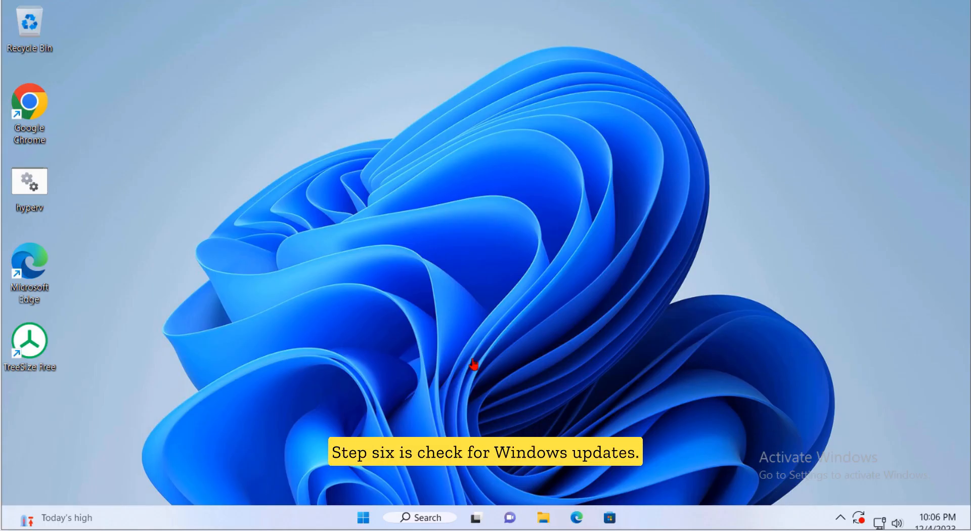
# Launch Settings from the Start button's Win+X menu onto the System page.
pyautogui.rightClick(362, 517)
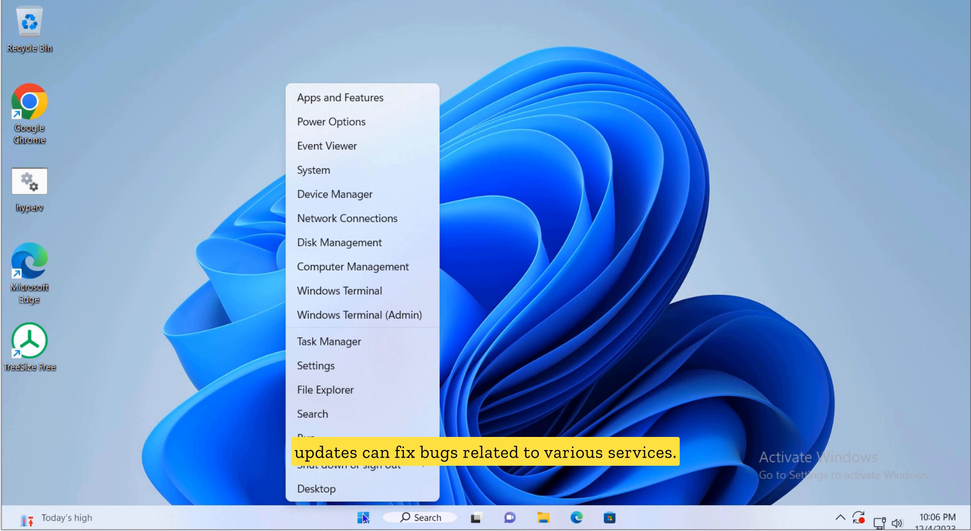
pyautogui.moveTo(452, 271)
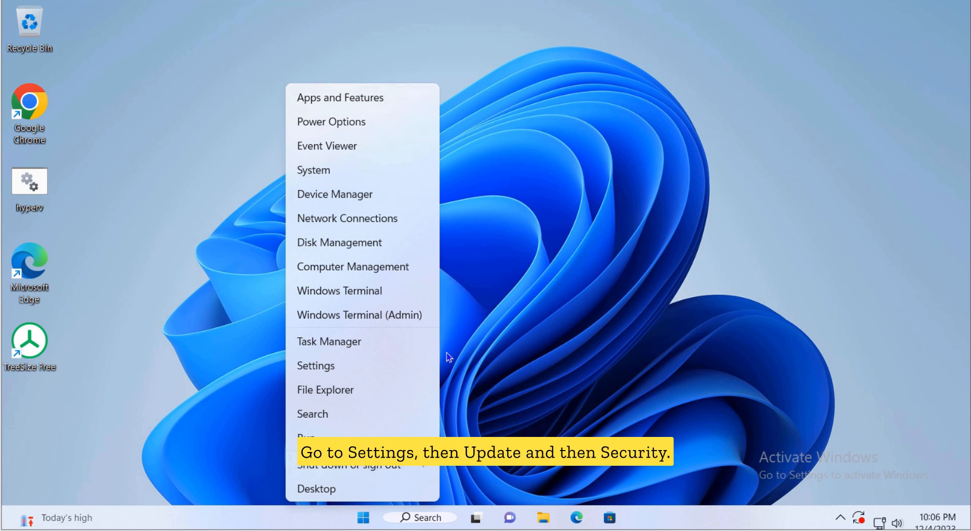
pyautogui.click(315, 365)
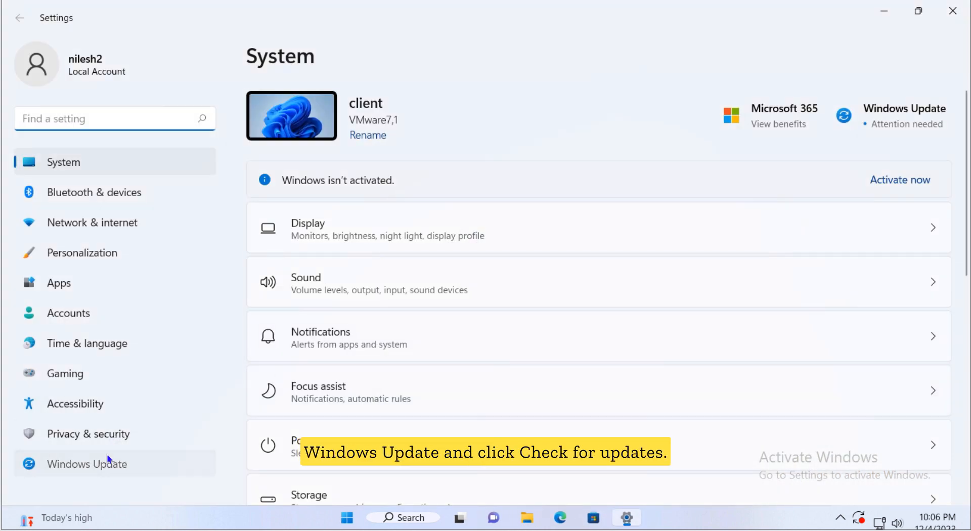
# Review Windows Update's two October 2023 cumulative updates pending restart.
pyautogui.click(87, 464)
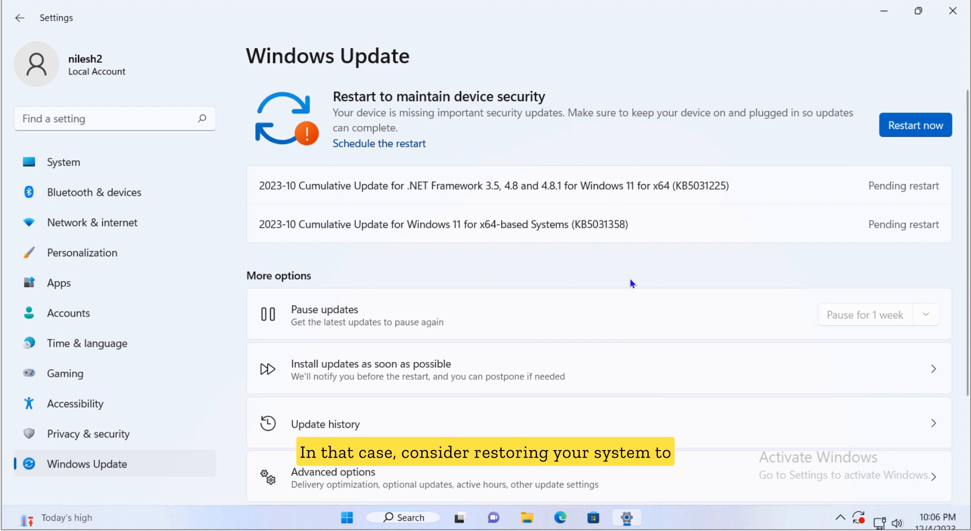
pyautogui.moveTo(718, 213)
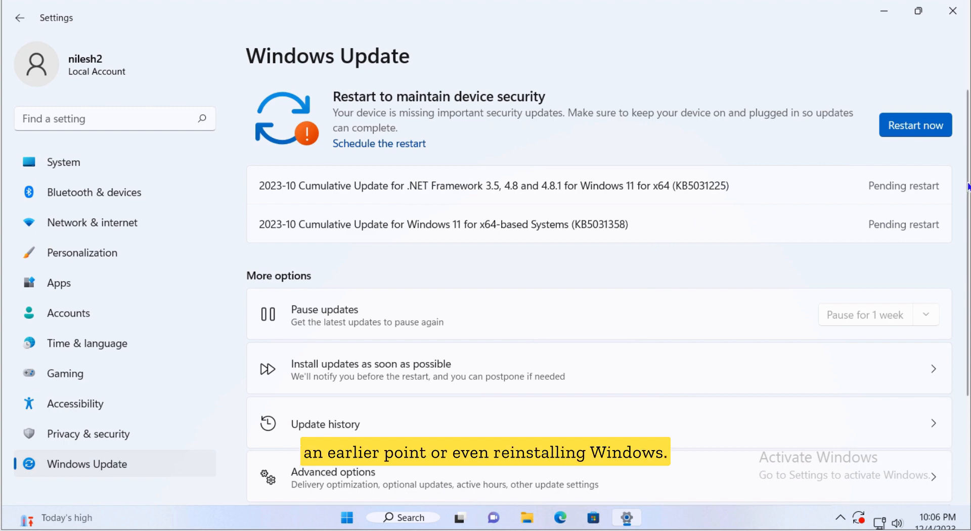
pyautogui.scroll(-3)
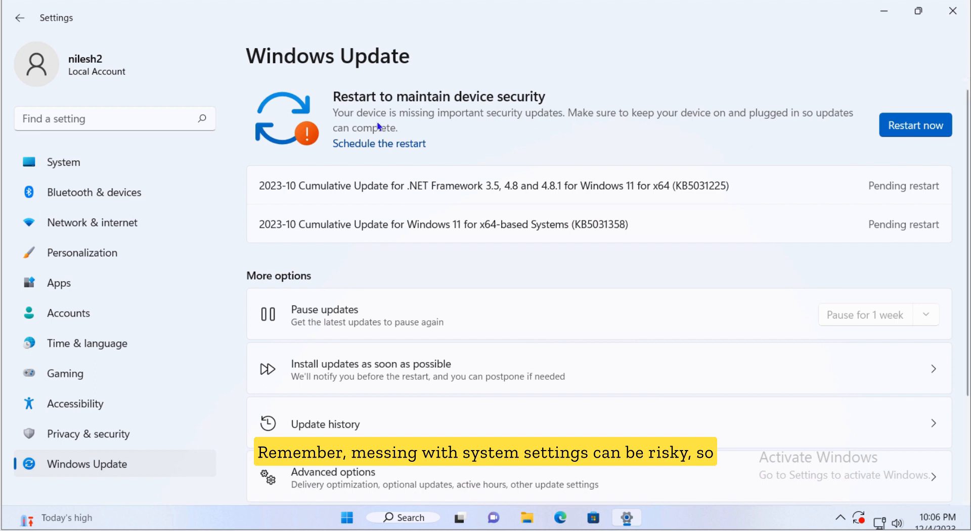
pyautogui.moveTo(926, 129)
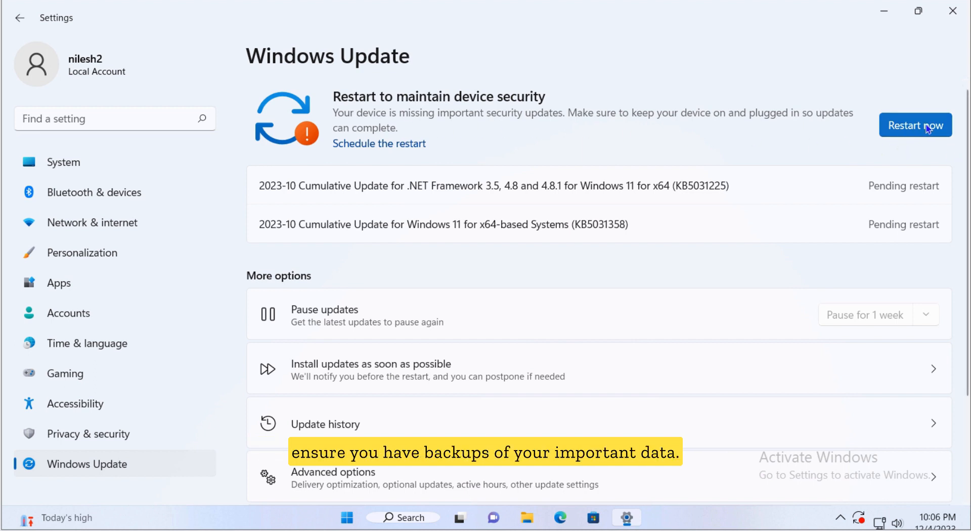